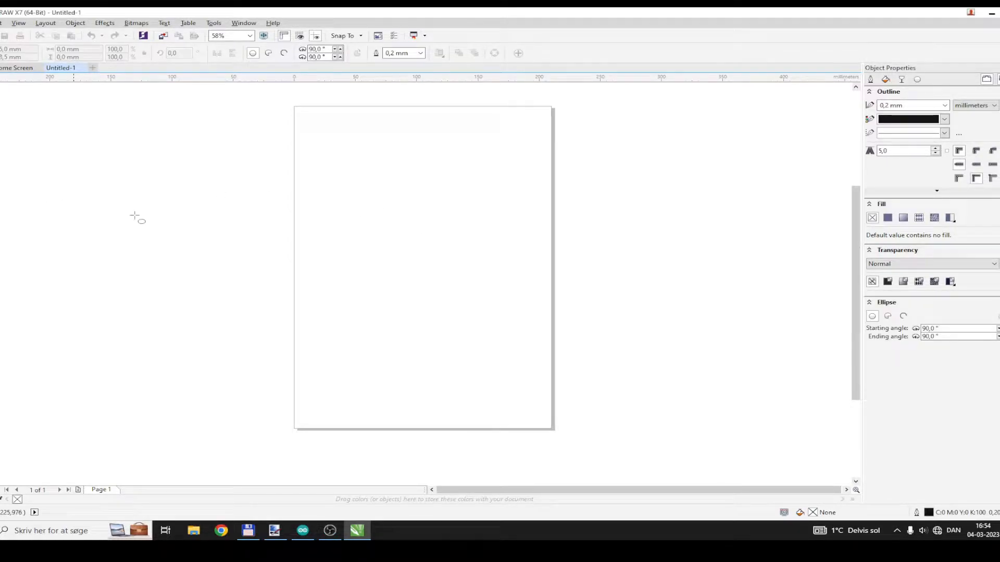
Draw a 70 mm circle with the Ellipse tool on the blank page and deselect it
drag(344, 191, 433, 284)
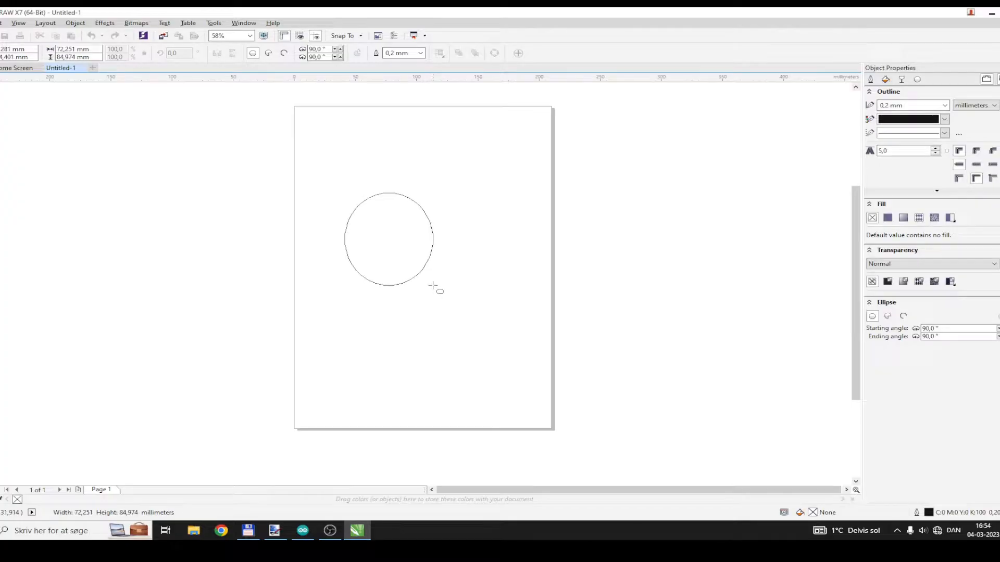
click(390, 234)
text(70)
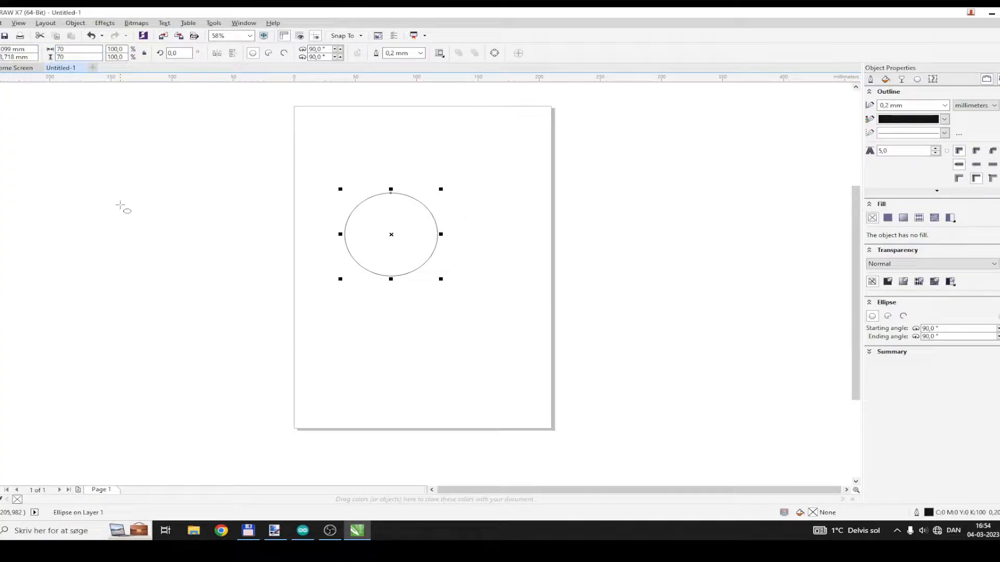
click(223, 127)
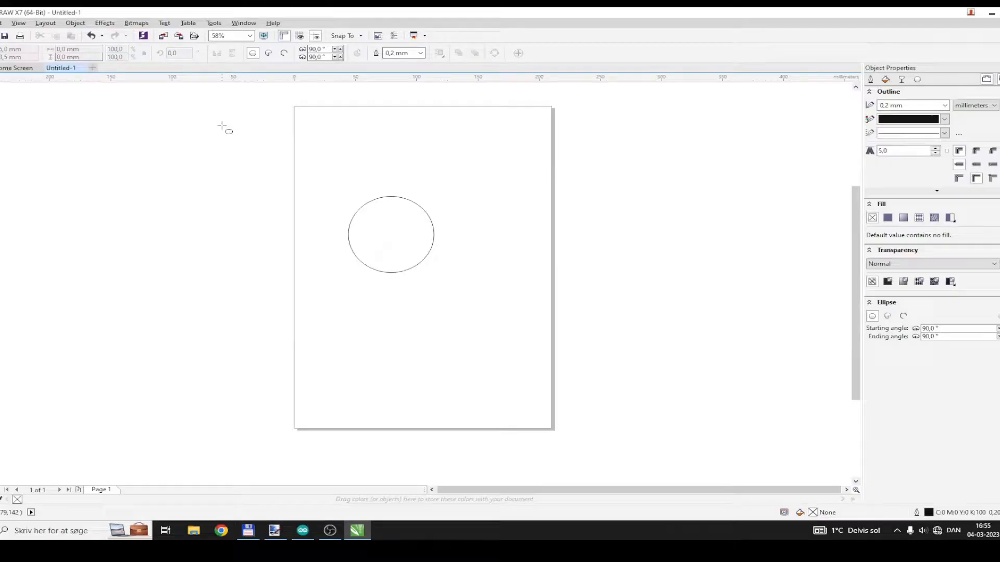
click(3, 23)
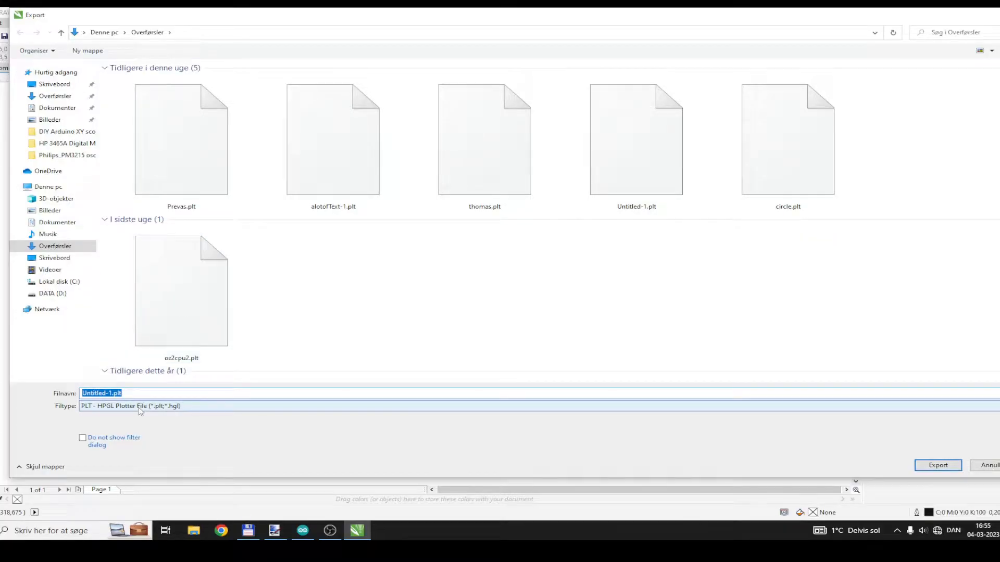
Export the drawing as PLT - HPGL Plotter File named Untitled-1.plt
click(141, 406)
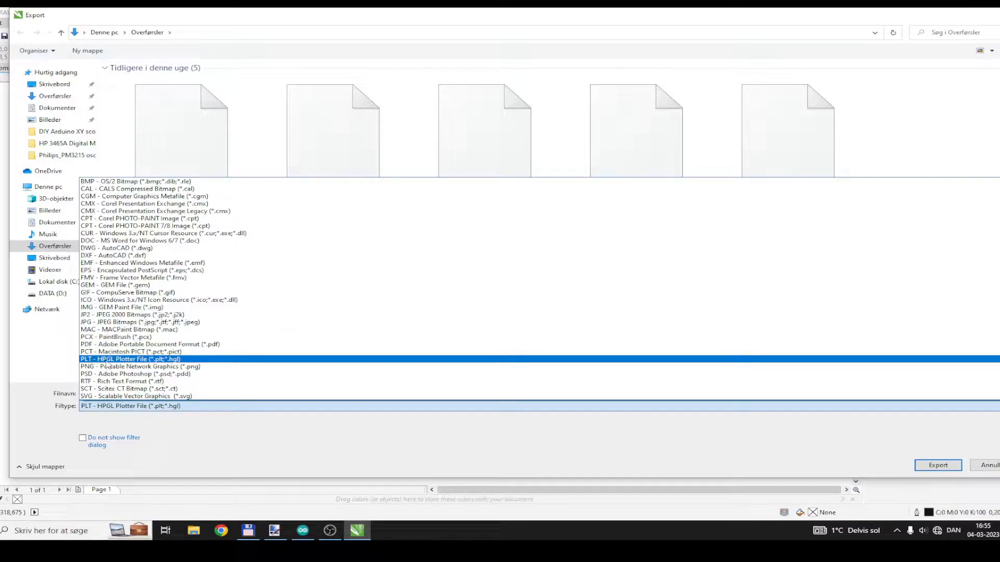
click(130, 359)
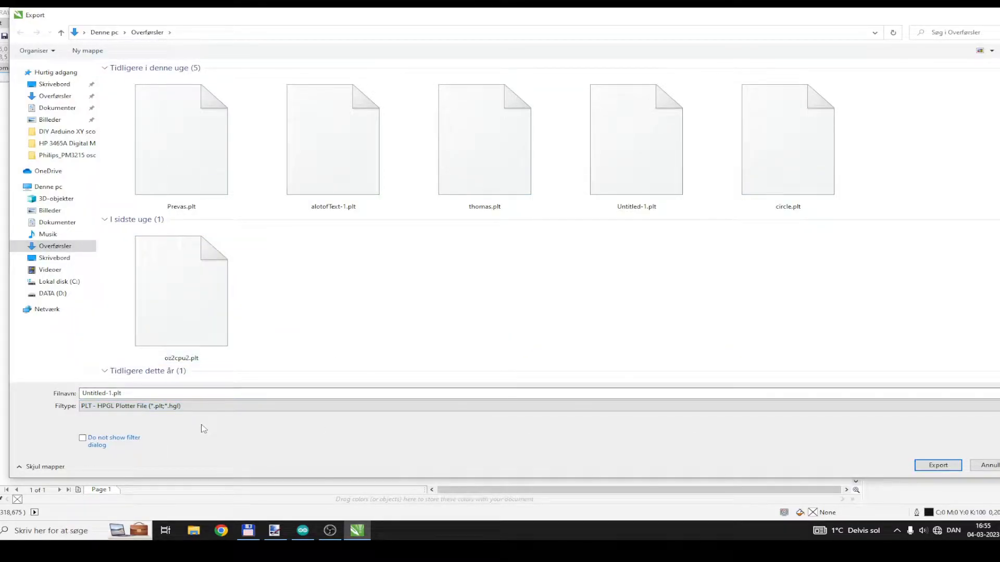
click(937, 464)
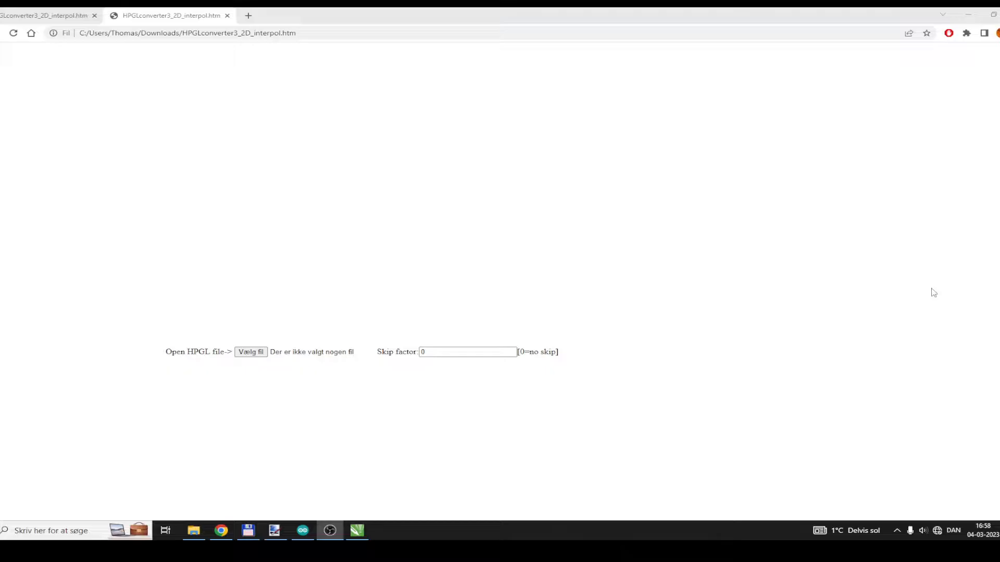
mouse_move(254, 49)
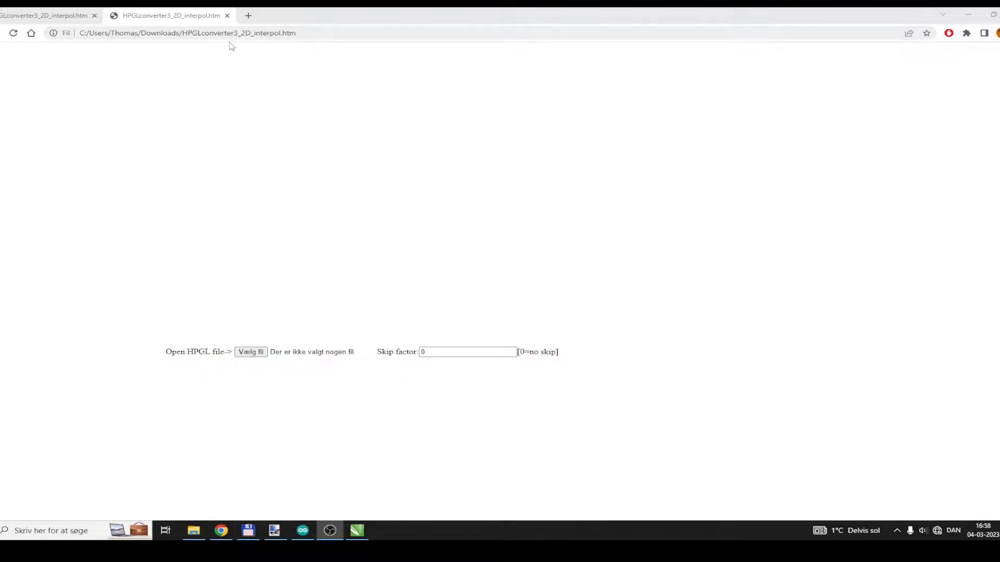
mouse_move(255, 44)
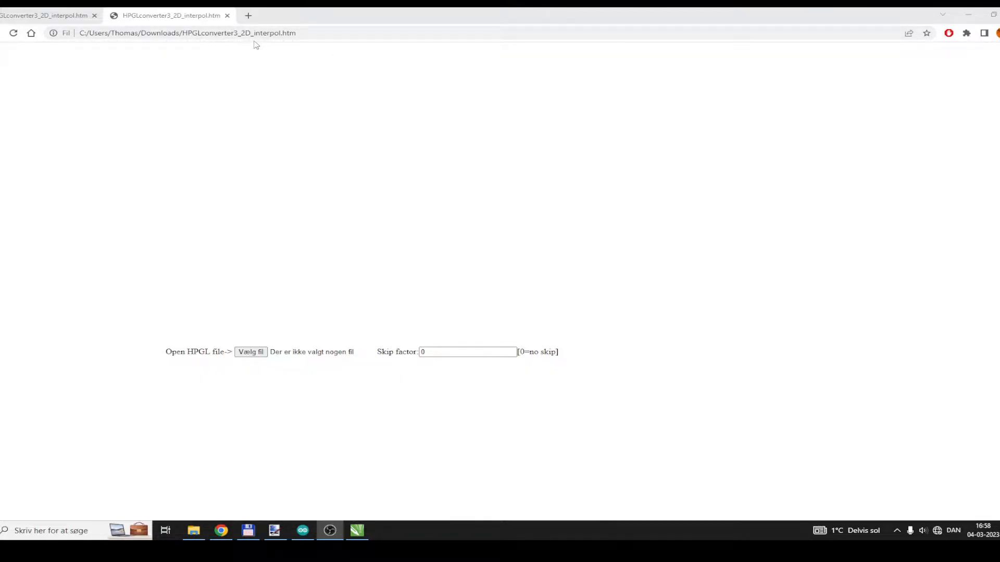
mouse_move(245, 49)
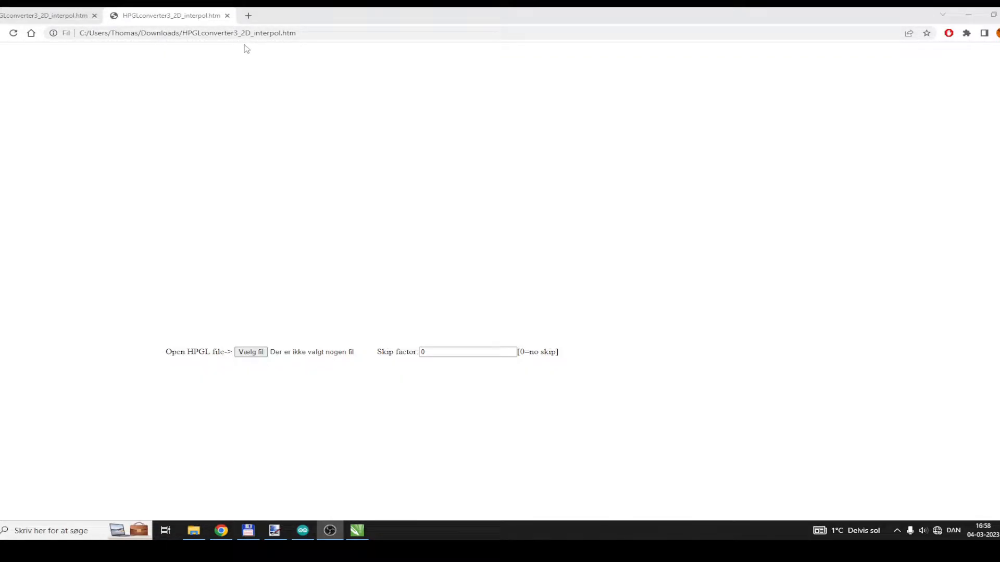
mouse_move(259, 47)
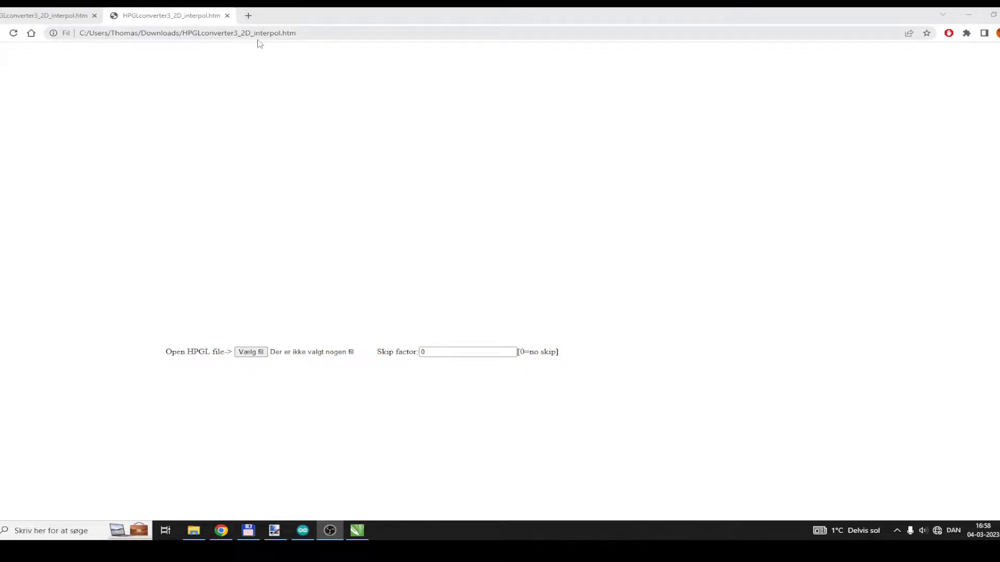
mouse_move(269, 64)
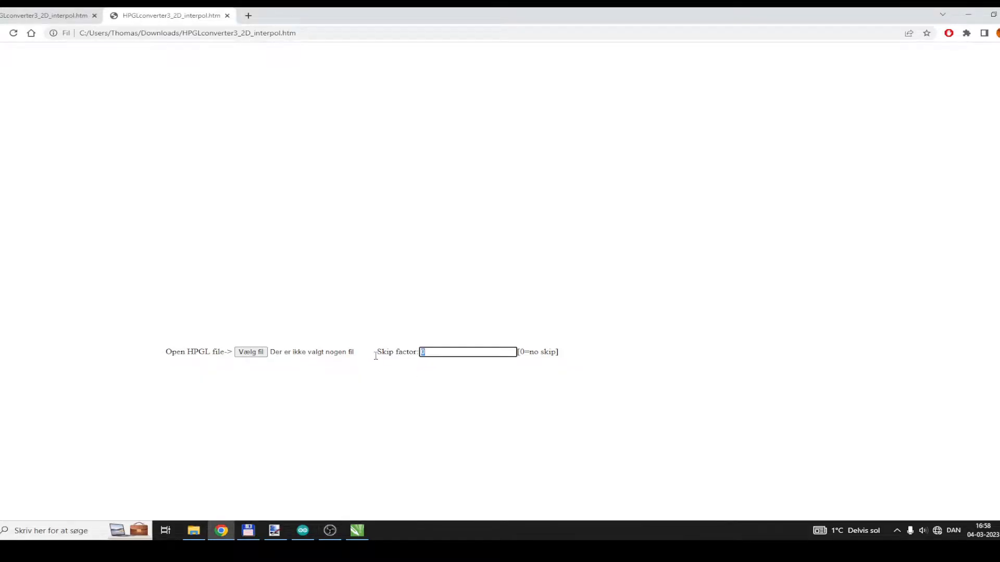
mouse_move(353, 398)
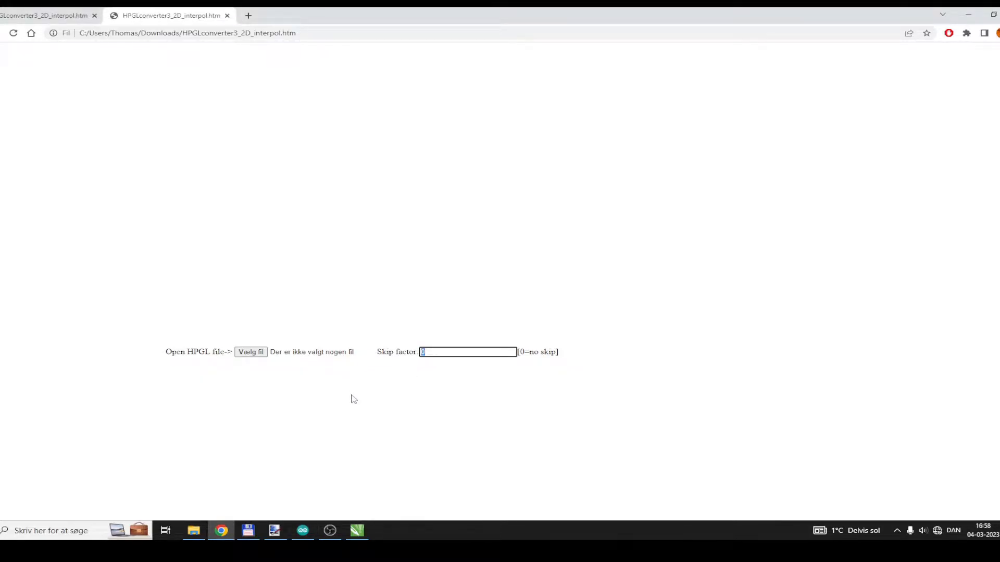
Set the converter's skip factor to 3
text(3)
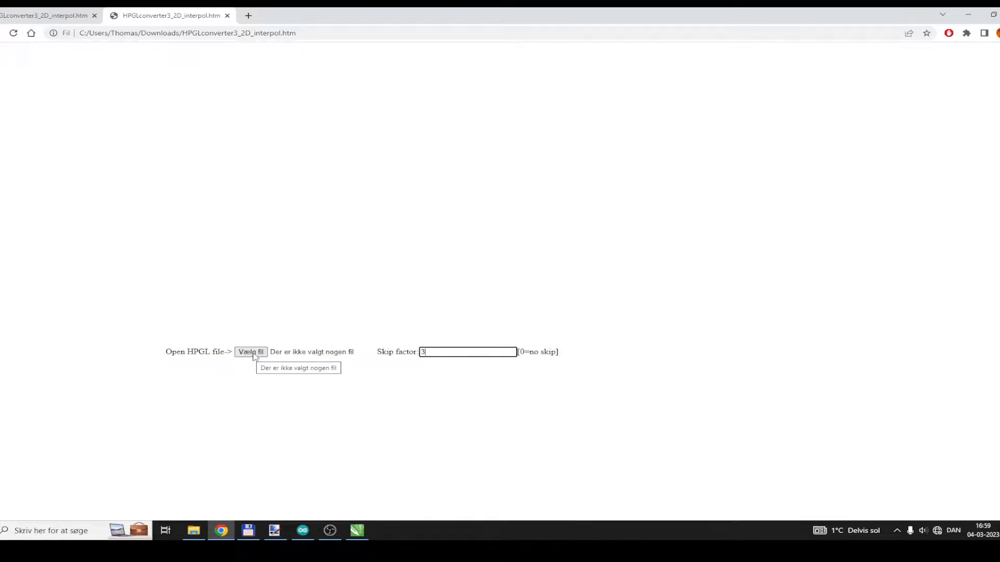
Load Untitled-1.plt from Downloads so the circle appears in the converter preview
click(250, 352)
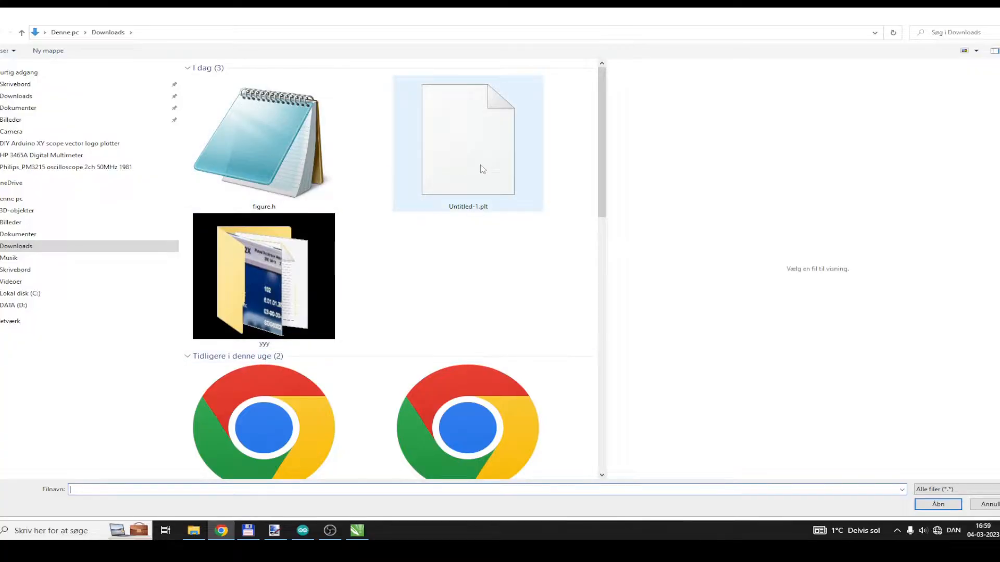
click(467, 143)
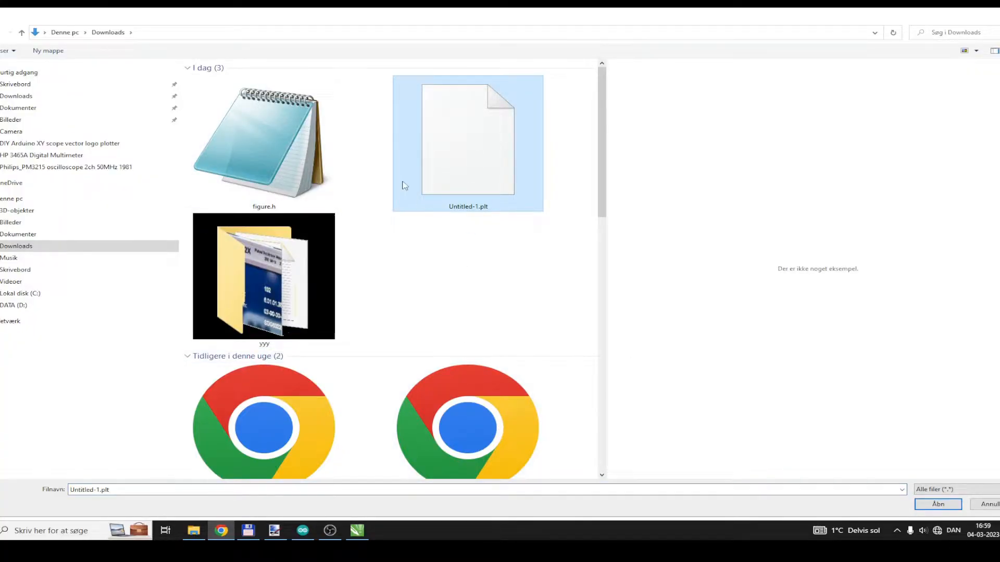
click(937, 504)
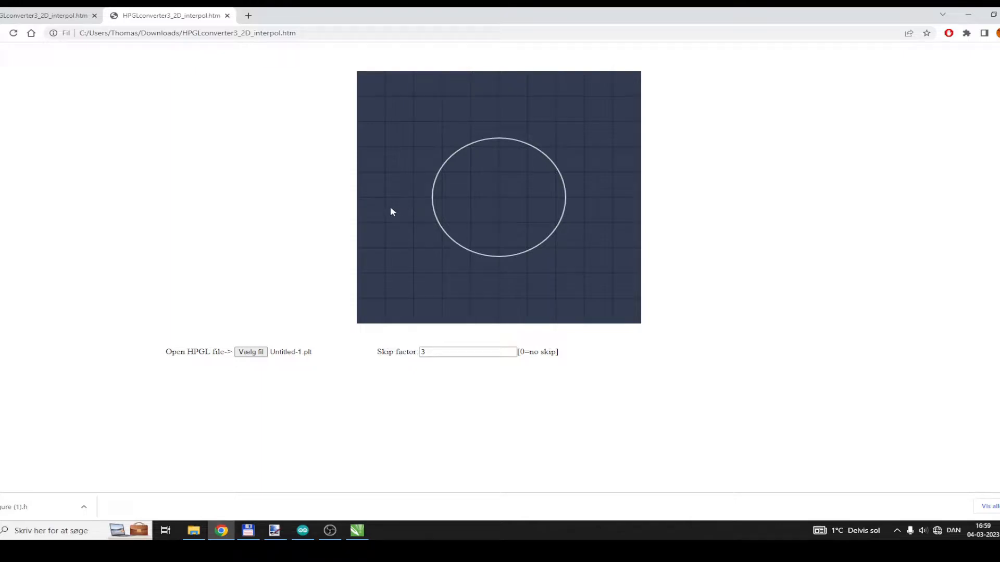
mouse_move(490, 252)
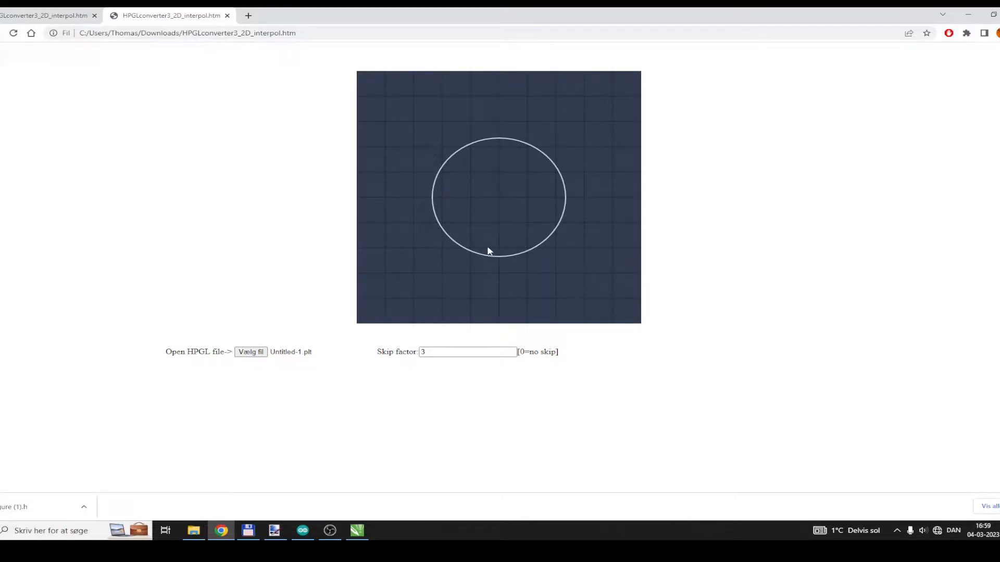
mouse_move(480, 142)
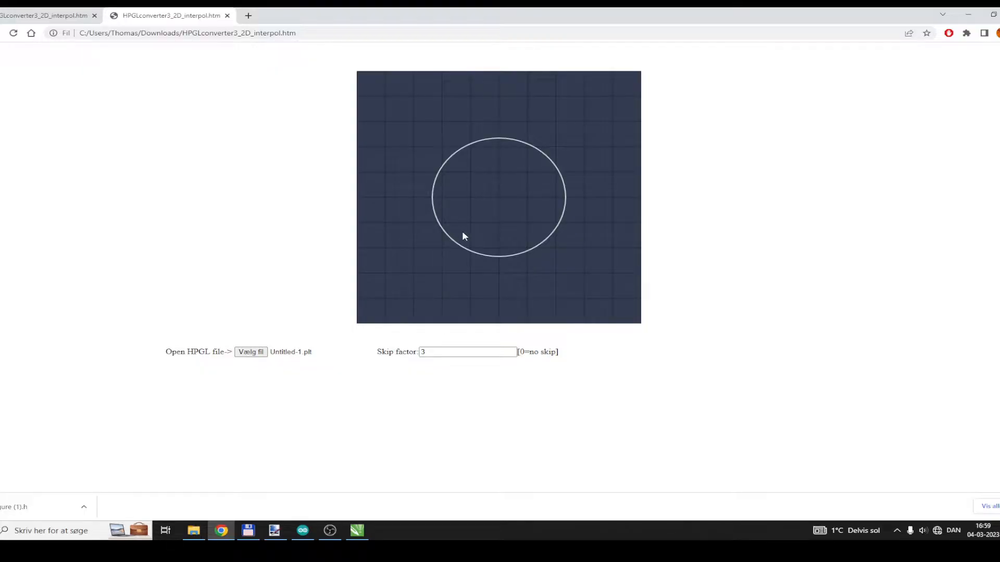
mouse_move(465, 103)
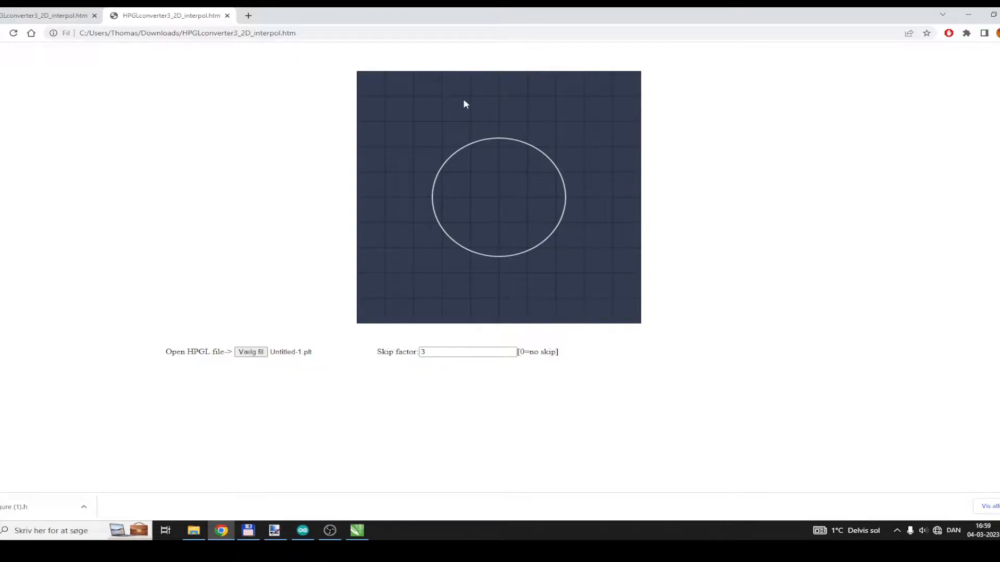
mouse_move(401, 148)
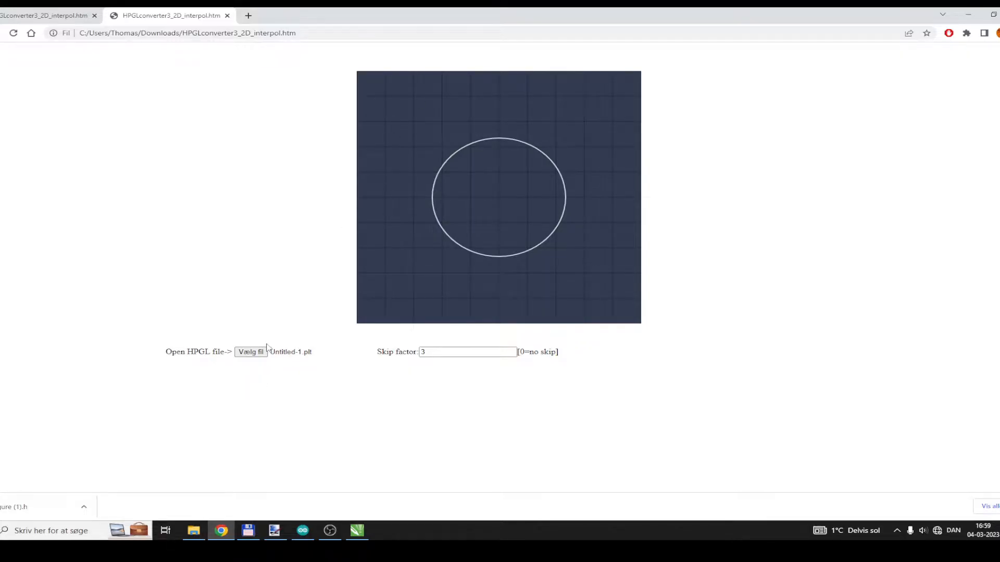
mouse_move(31, 517)
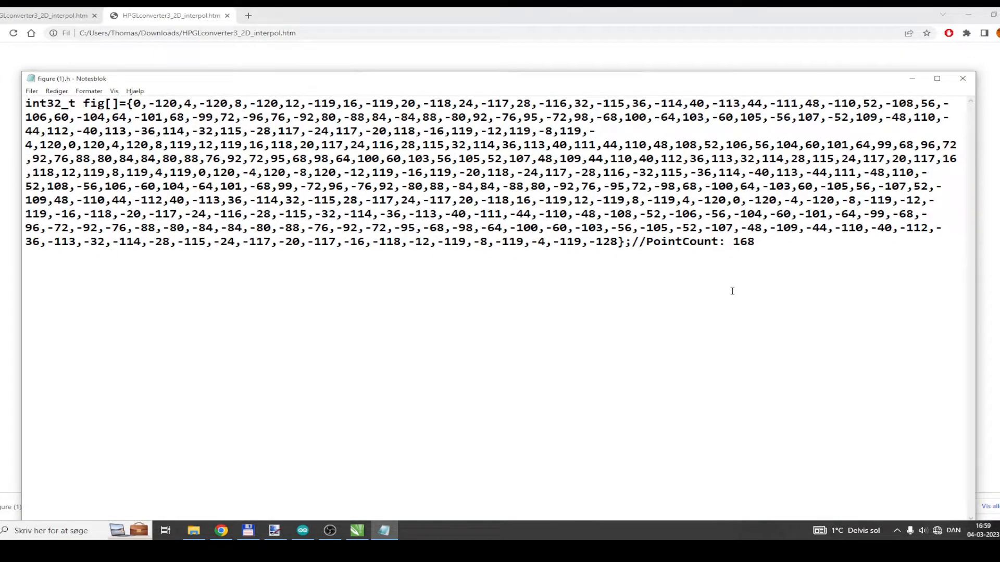
Review the fig[] point array in figure (1).h and select its PointCount 168 comment
click(652, 256)
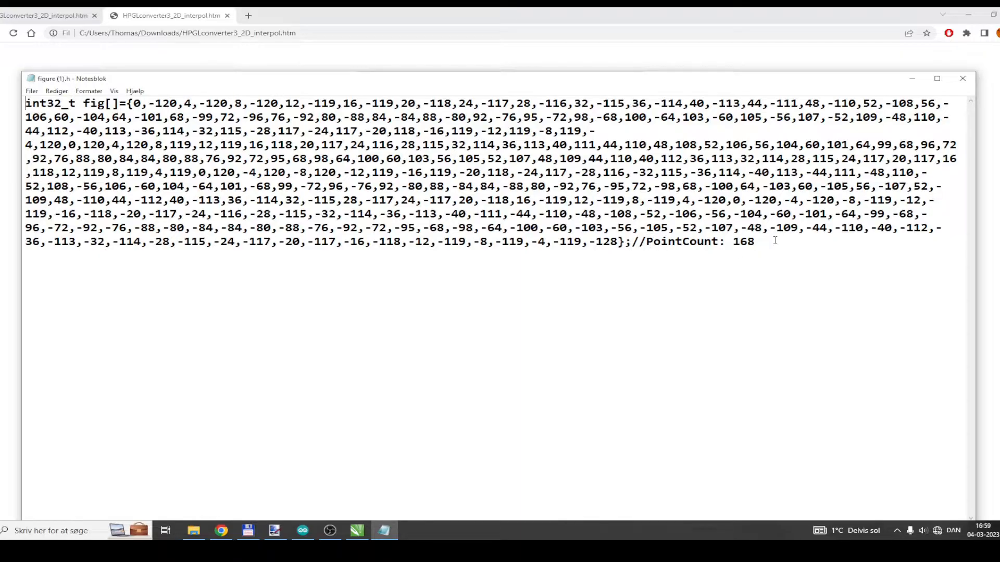
drag(631, 242, 754, 241)
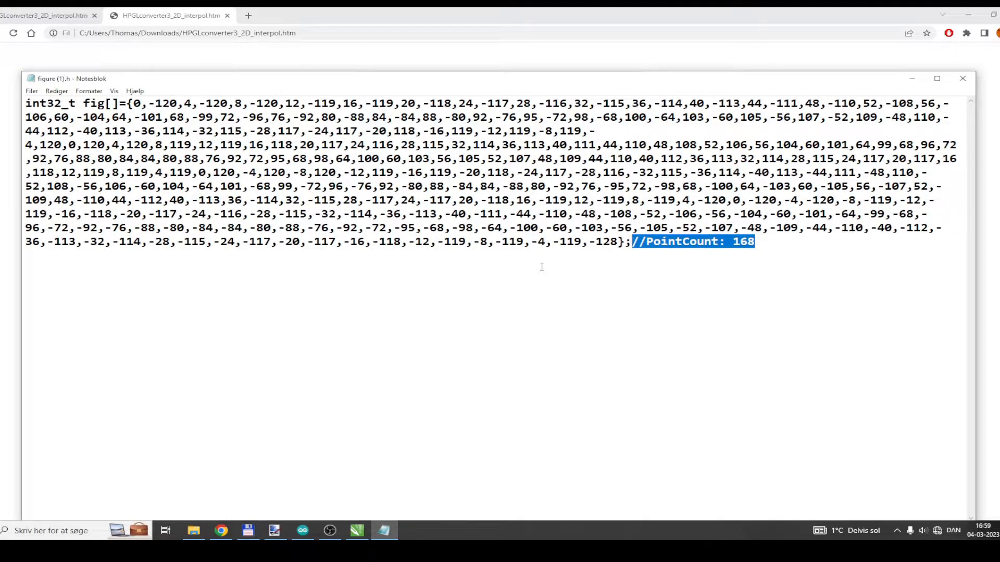
mouse_move(835, 248)
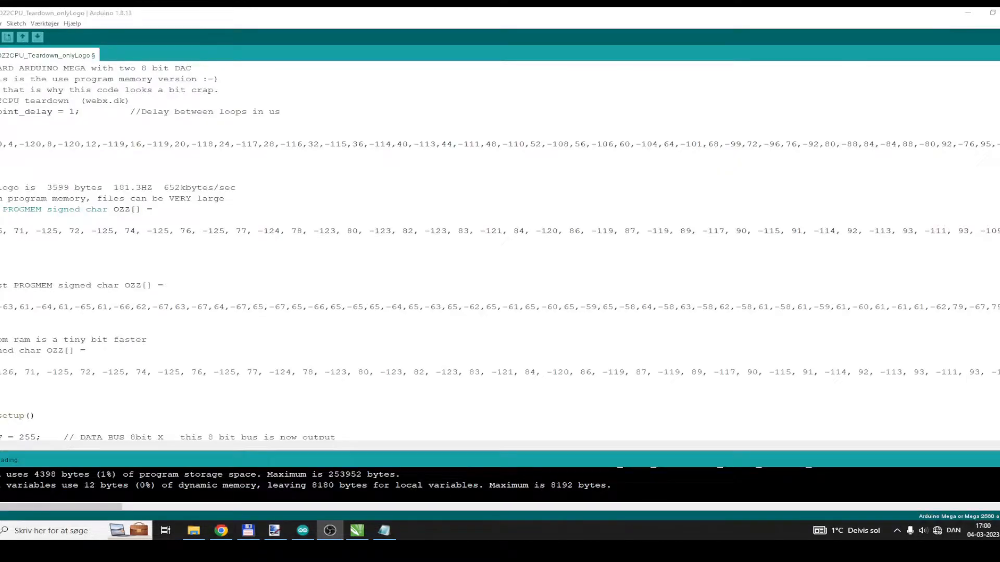
mouse_move(479, 364)
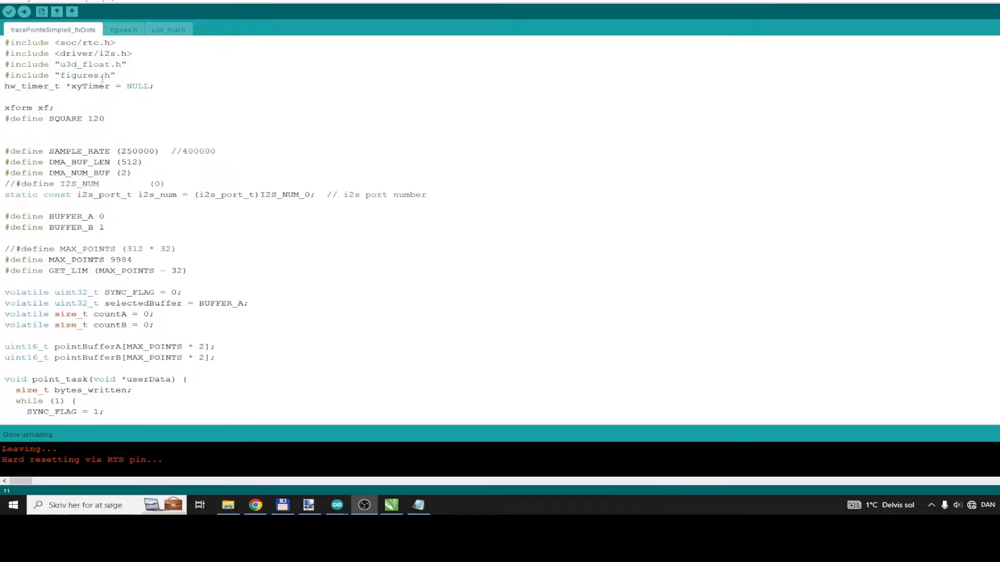
mouse_move(160, 167)
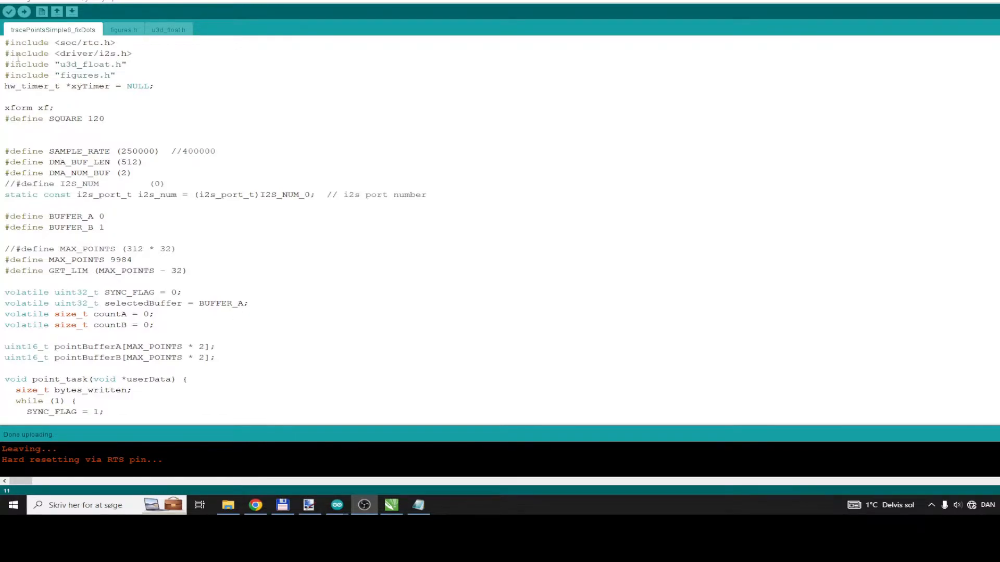
mouse_move(10, 65)
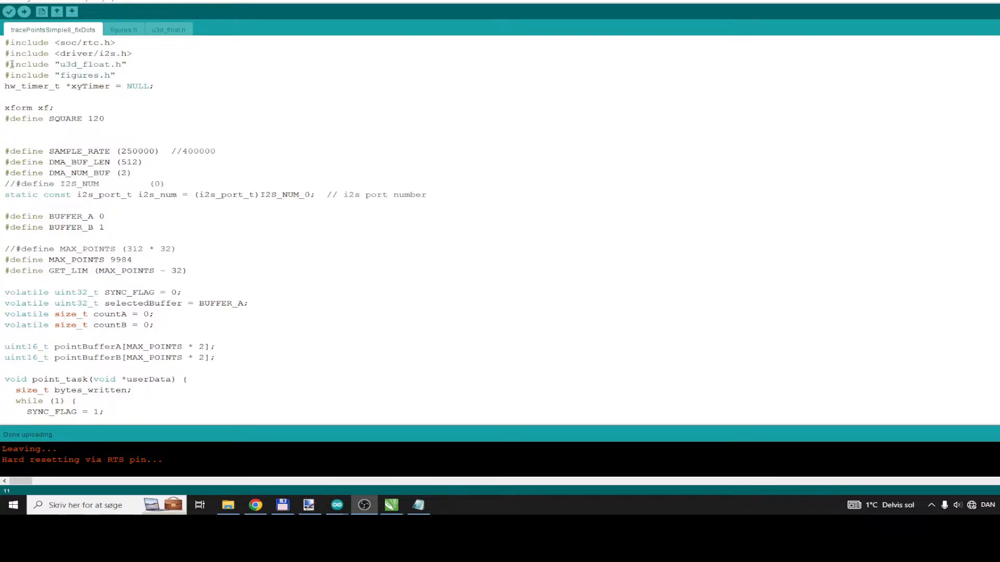